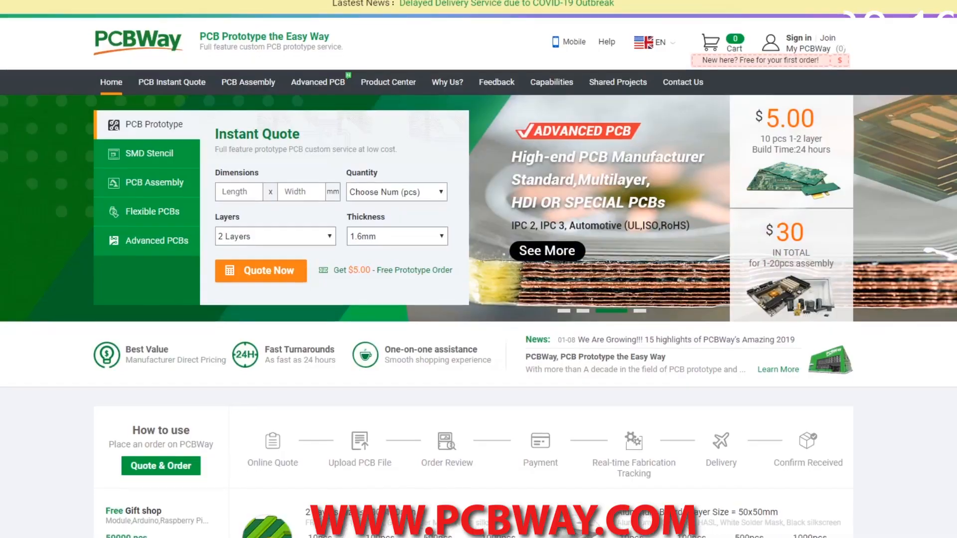
scroll(down, 3)
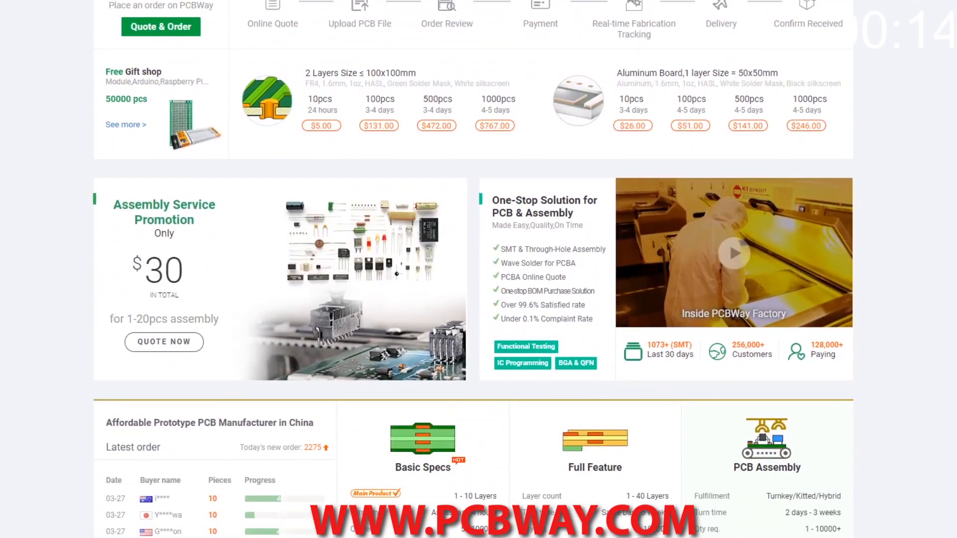